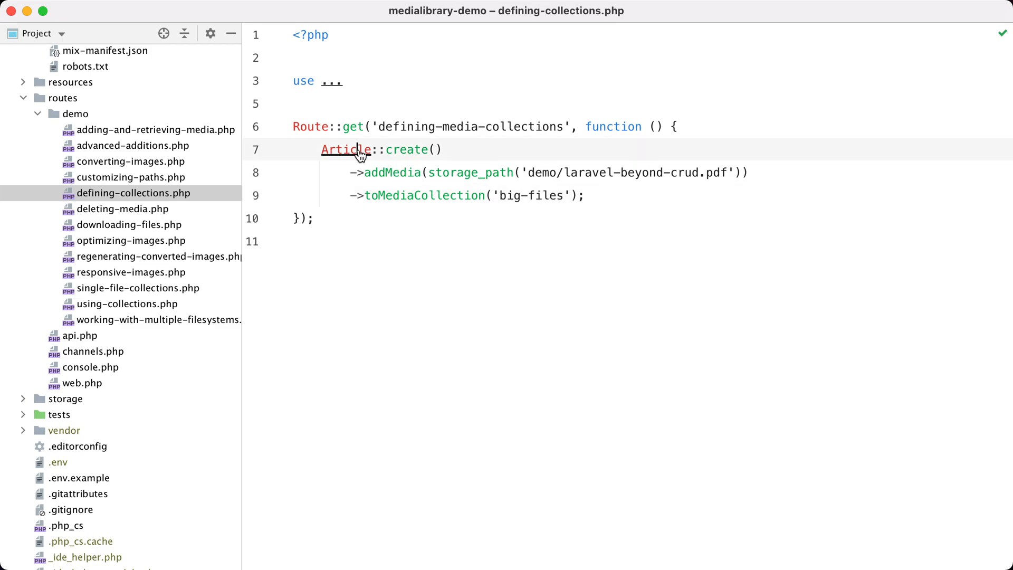
Add registerMediaCollections() to Article with $this->addMediaCollection('big-files') chained onto a new line.
left_click(345, 149)
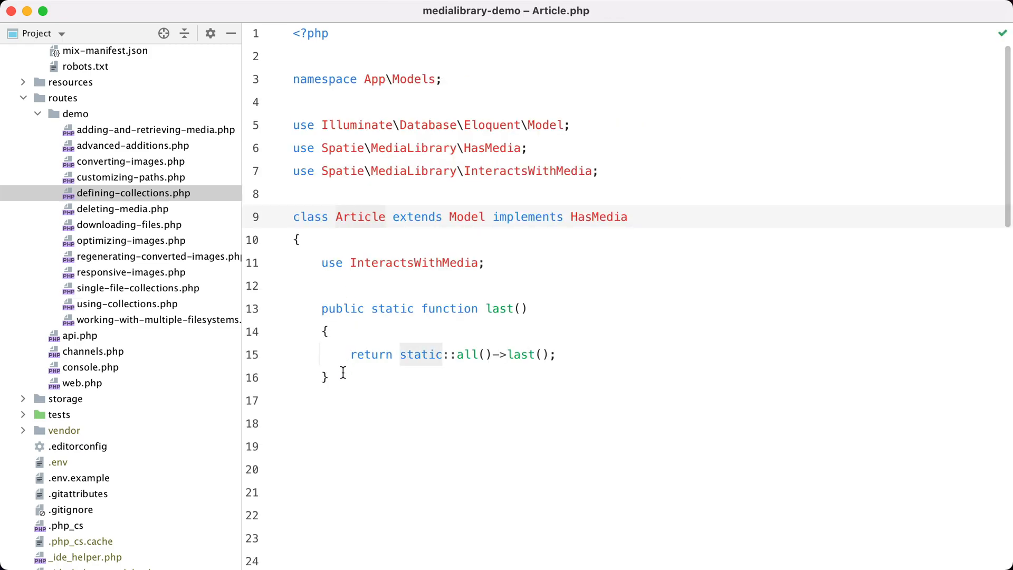
type("pu")
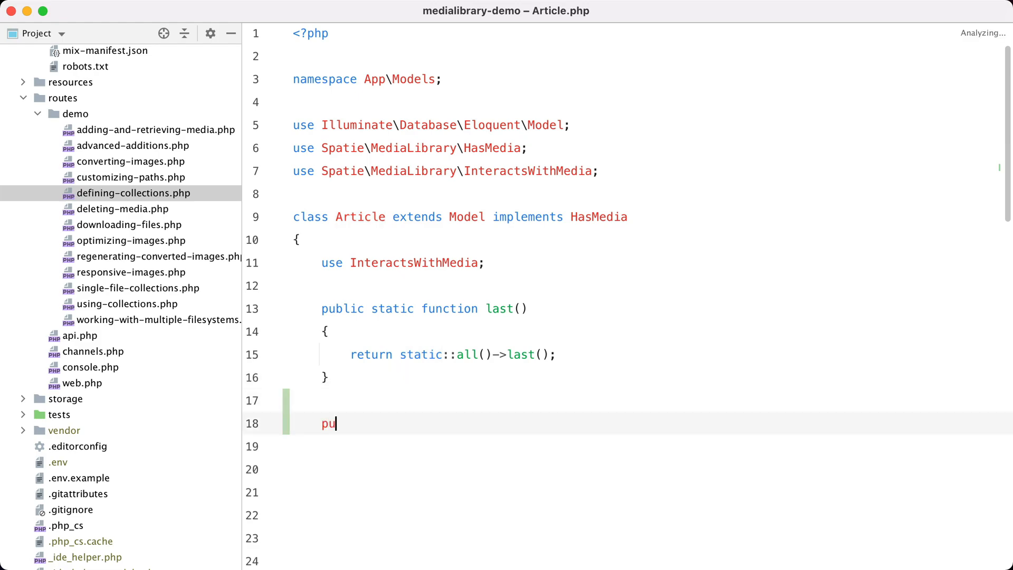
type("bli")
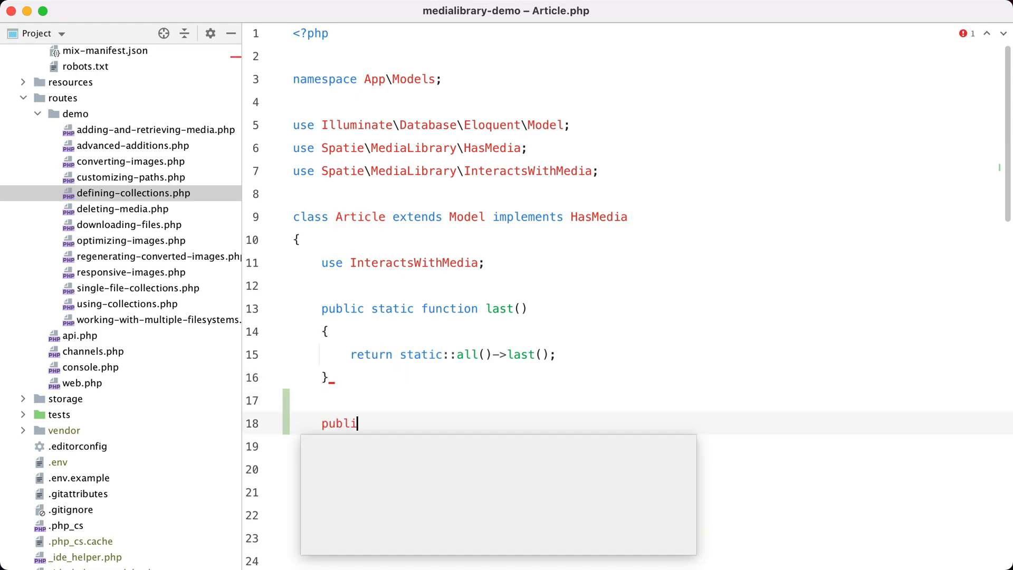
type("functi")
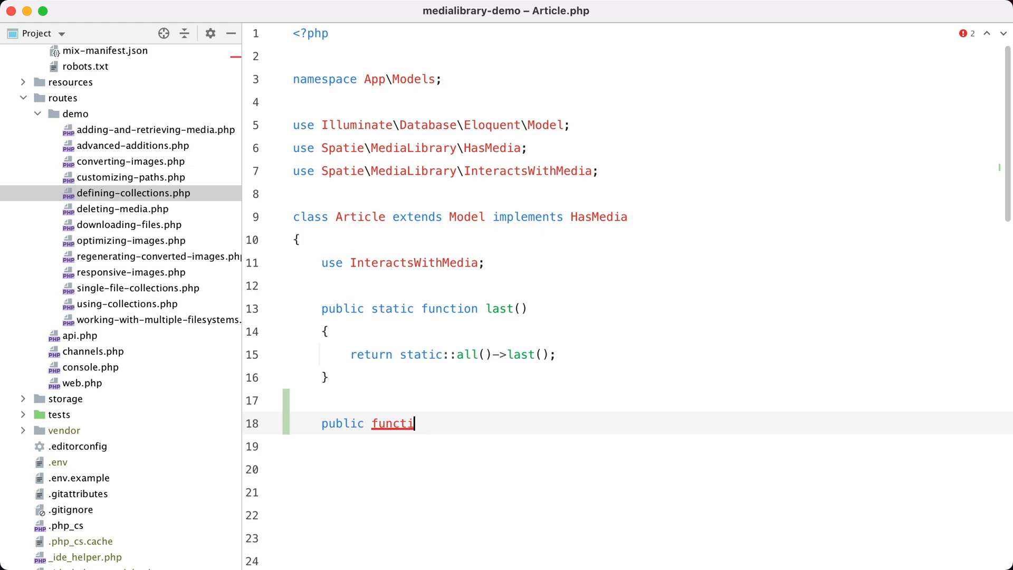
type("on registerMediaCollections(): void")
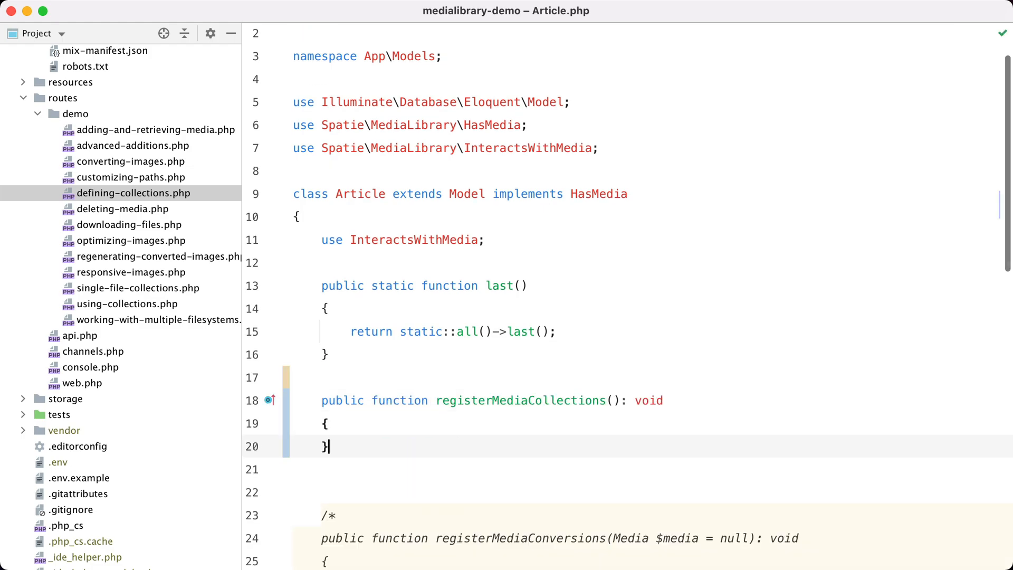
type("$this->addMediaCollection(")
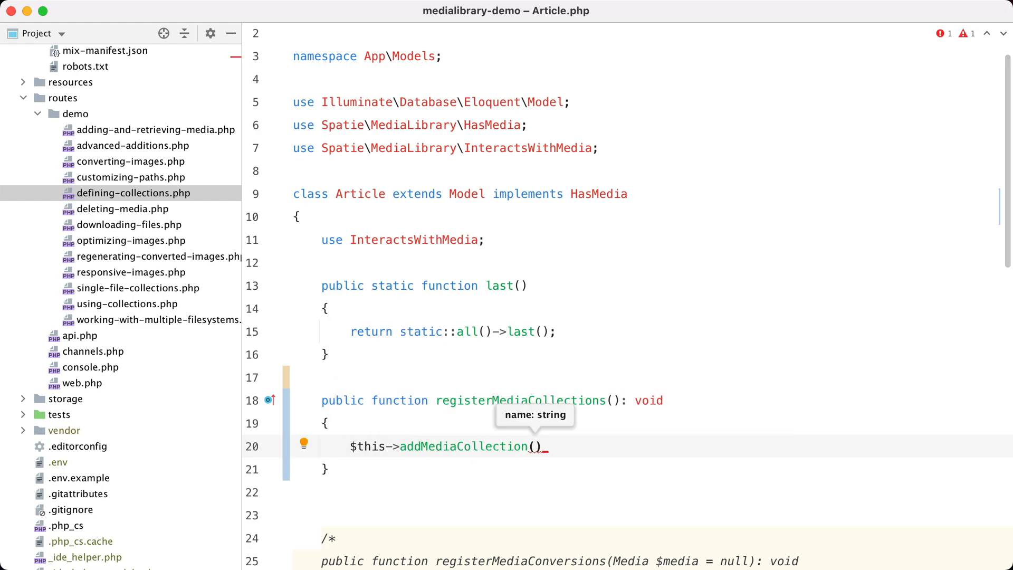
type("'big-files'")
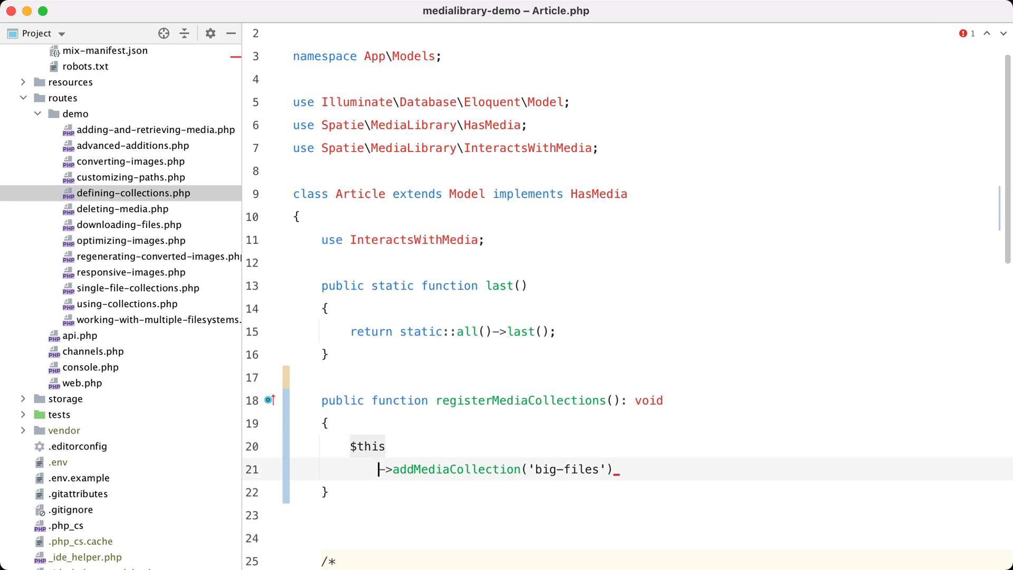
key("enter")
type("->useDisk('S')")
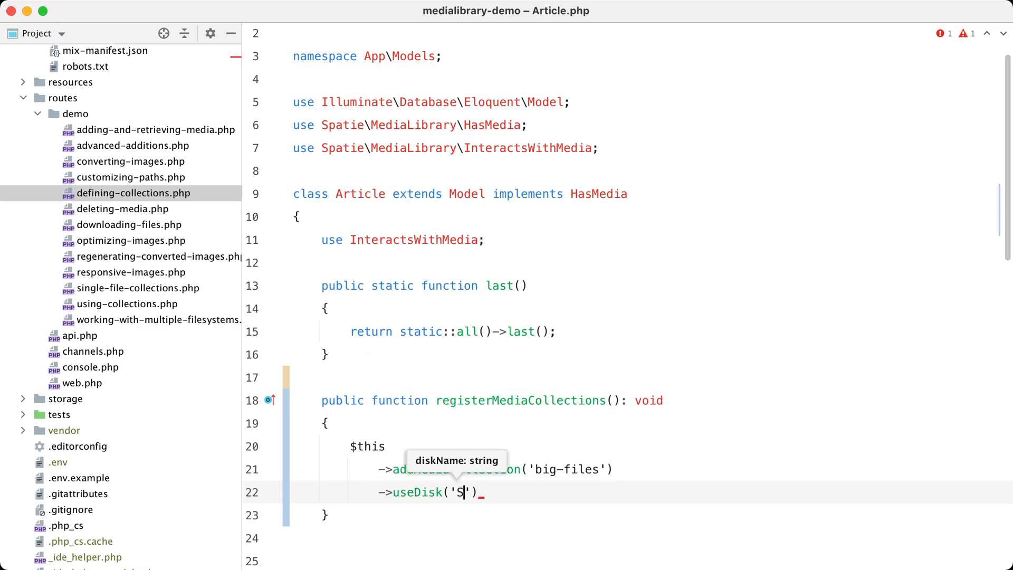
key("cmd+e")
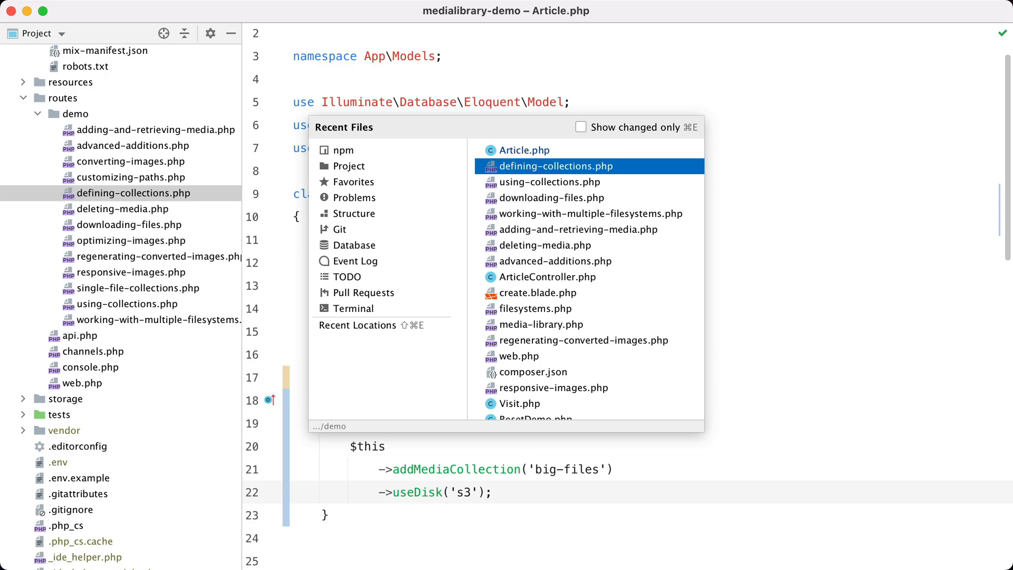
Run 'a visit' on the defining-media-collections route and check the S3 bucket in Transmit.
left_click(551, 166)
type("a")
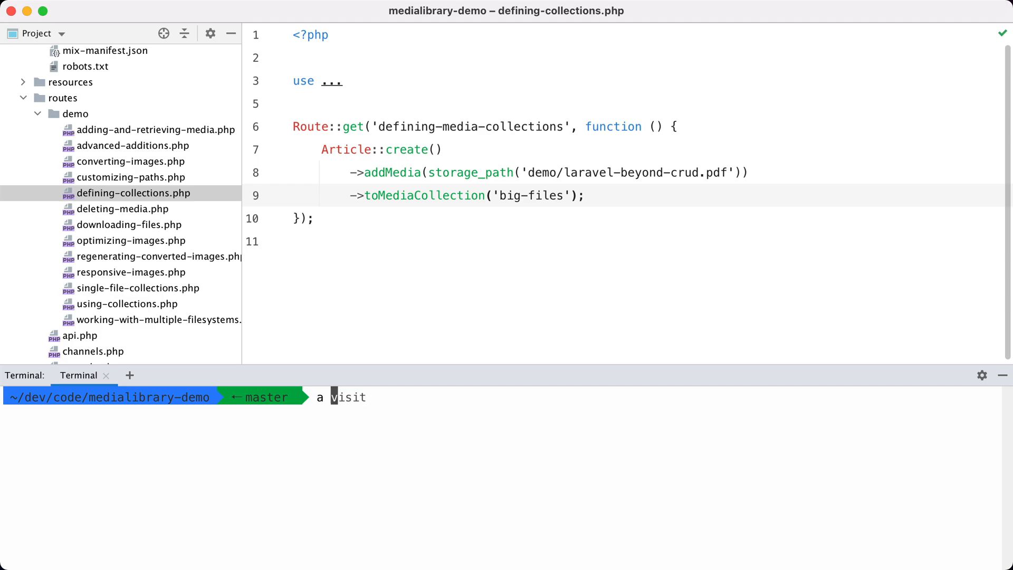
key("enter")
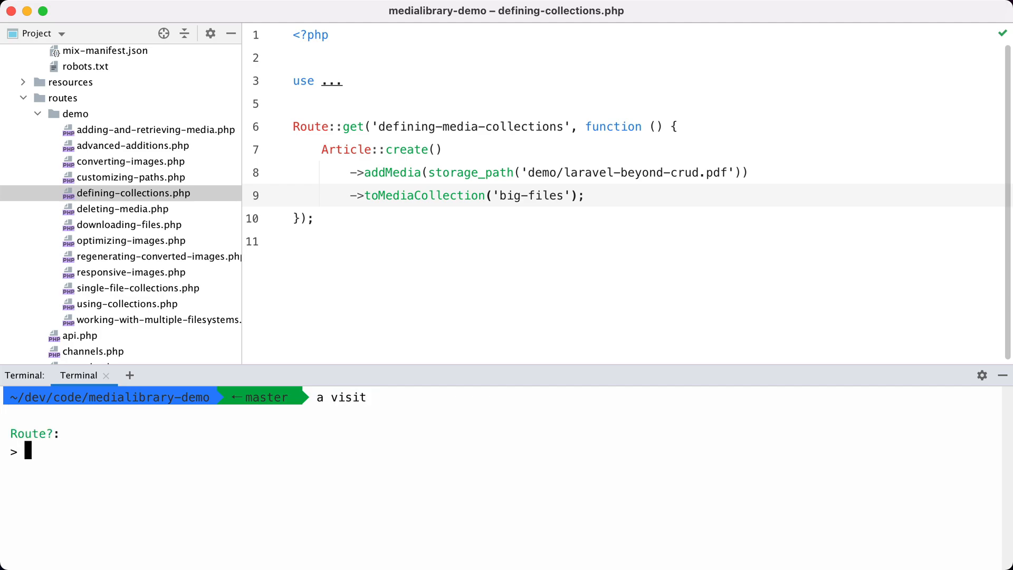
type("defining-media-collections")
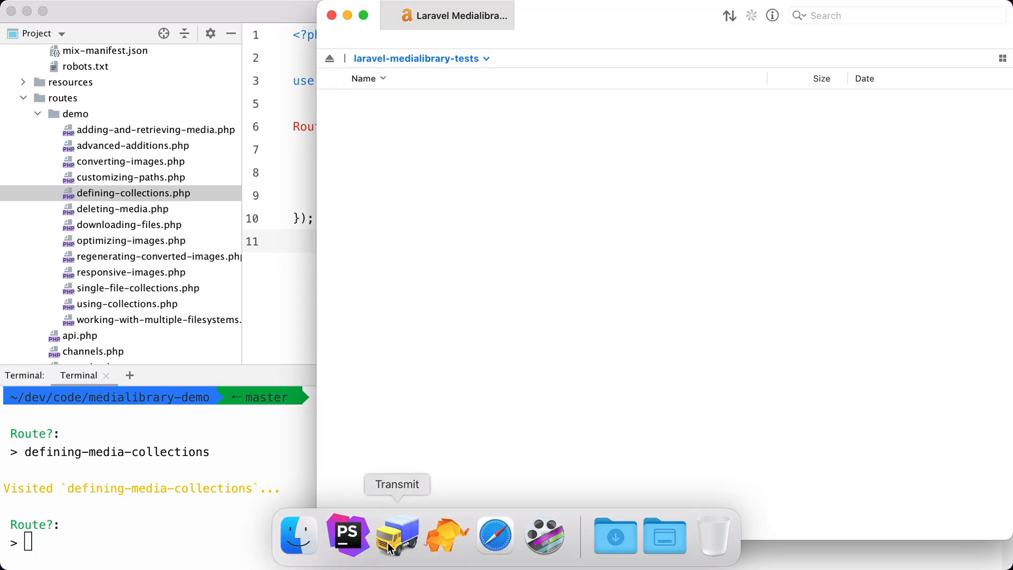
left_click(322, 98)
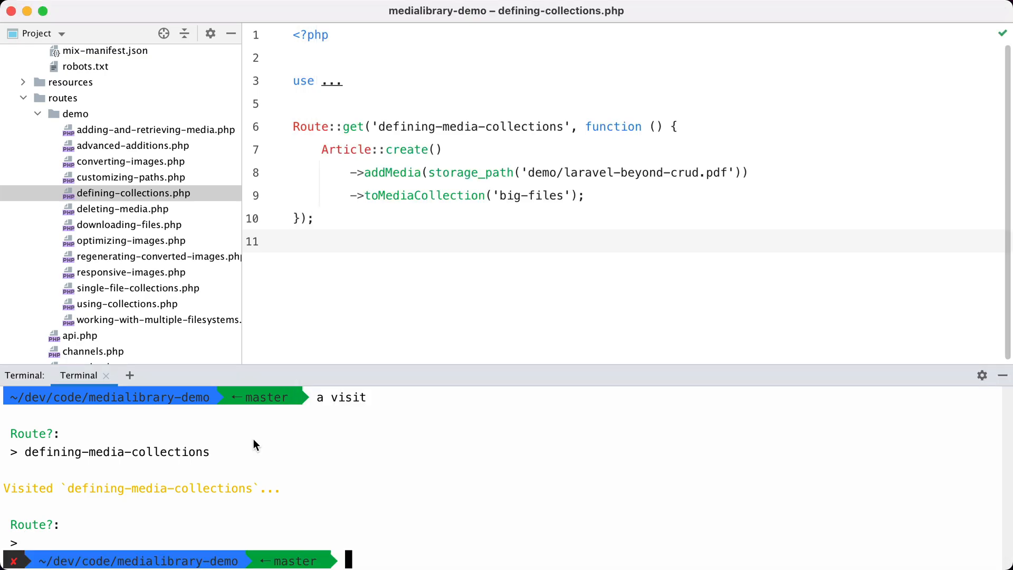
In tinker, evaluate Article::last()->getFirstMedia('big-files')->getUrl() to see the PDF's S3 URL.
type("tinker")
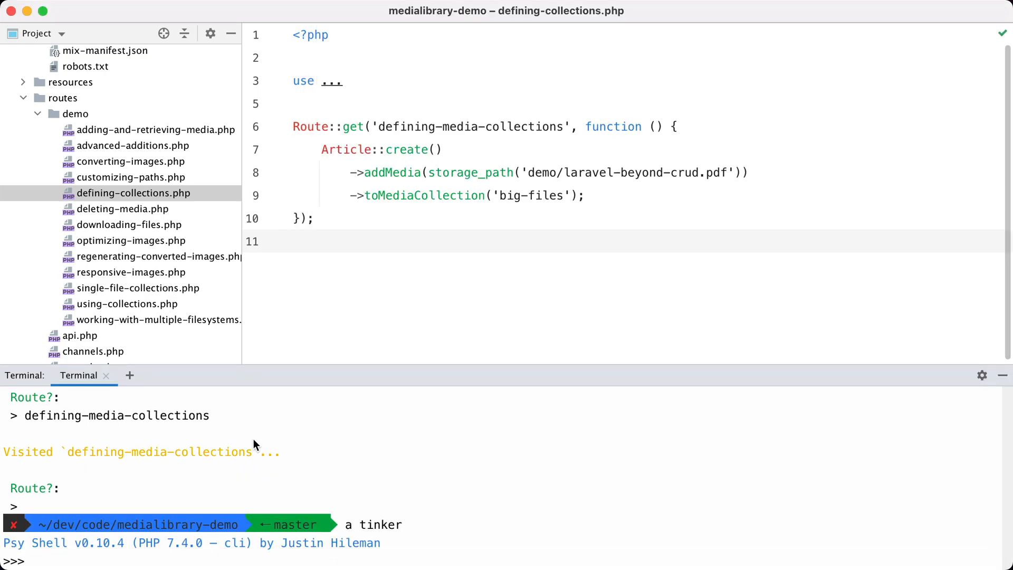
type("Article::last()->getFirstMedia('")
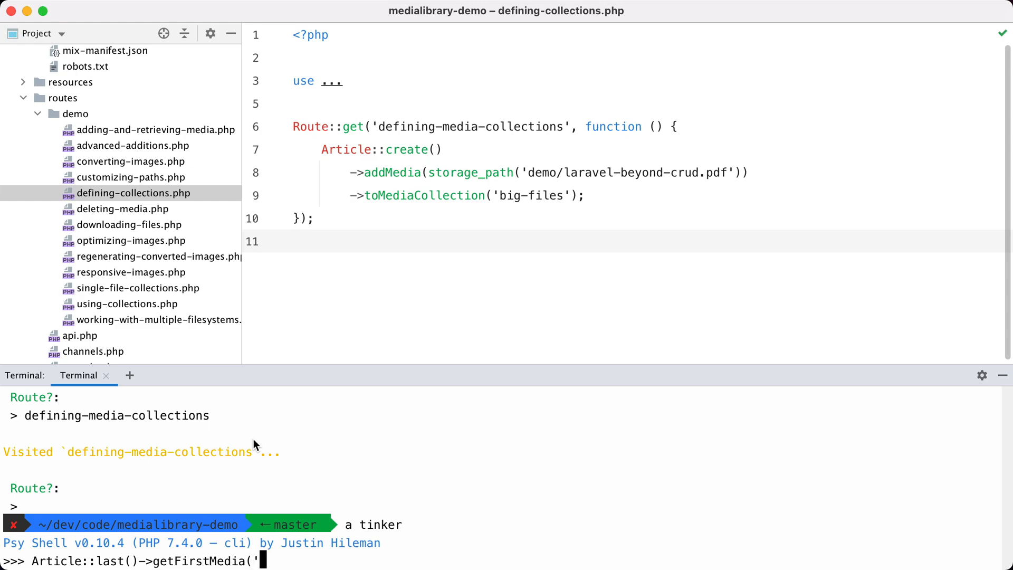
type("big-files')->getUrl();")
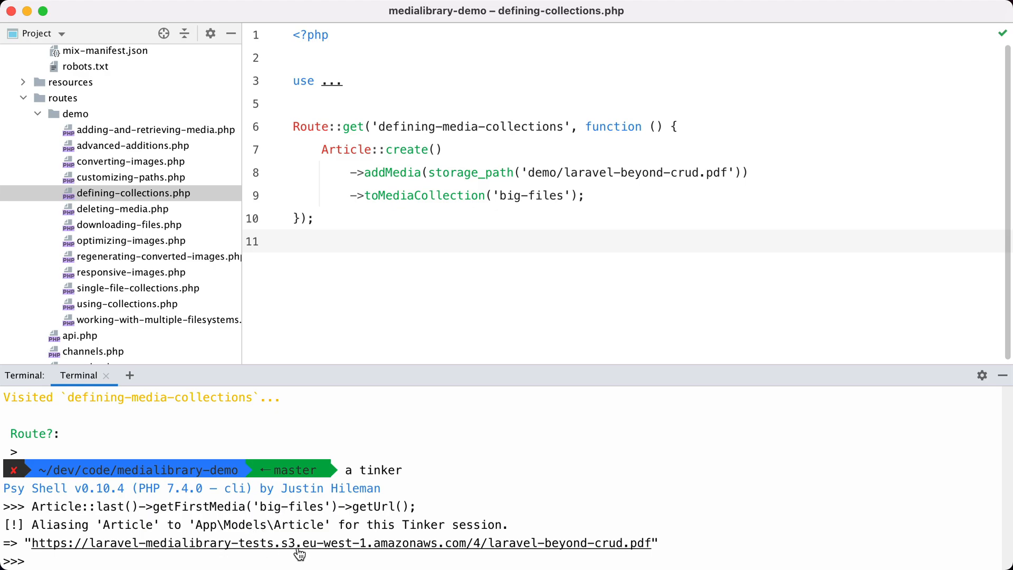
key("cmd+e")
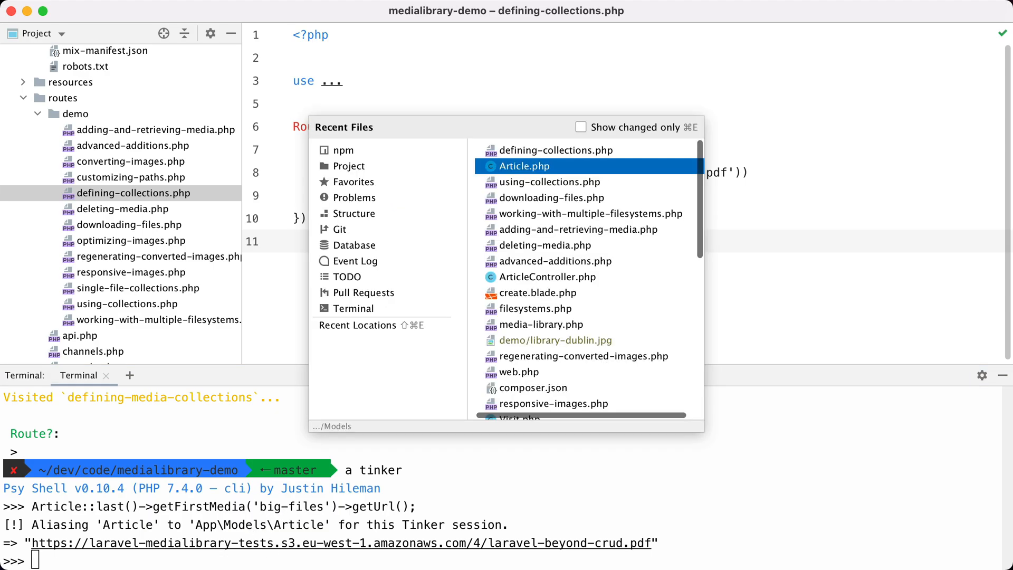
Chain ->acceptsFile(function (File $file) ...) onto the big-files collection in the Article model.
left_click(523, 166)
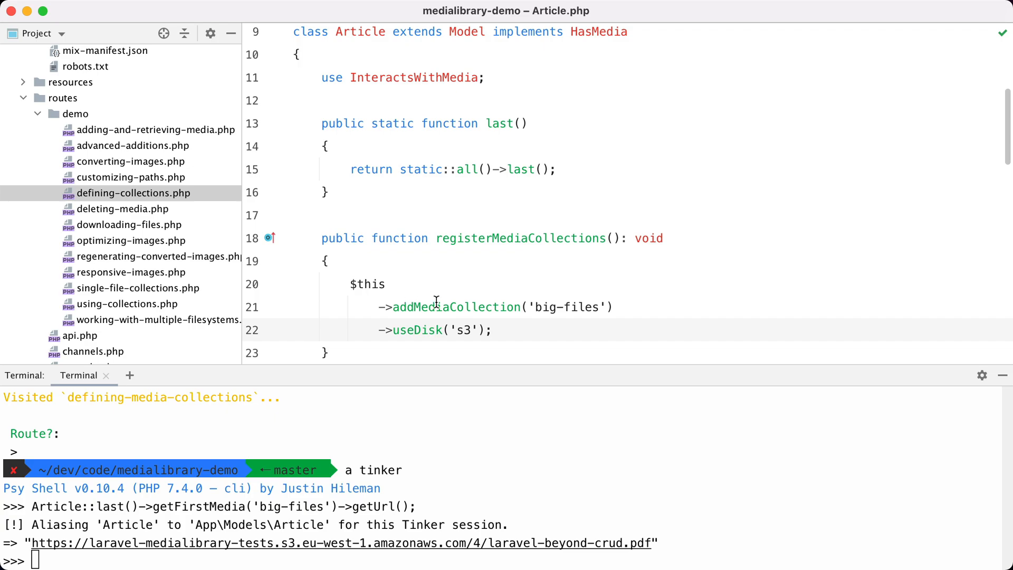
type("->singleFile();")
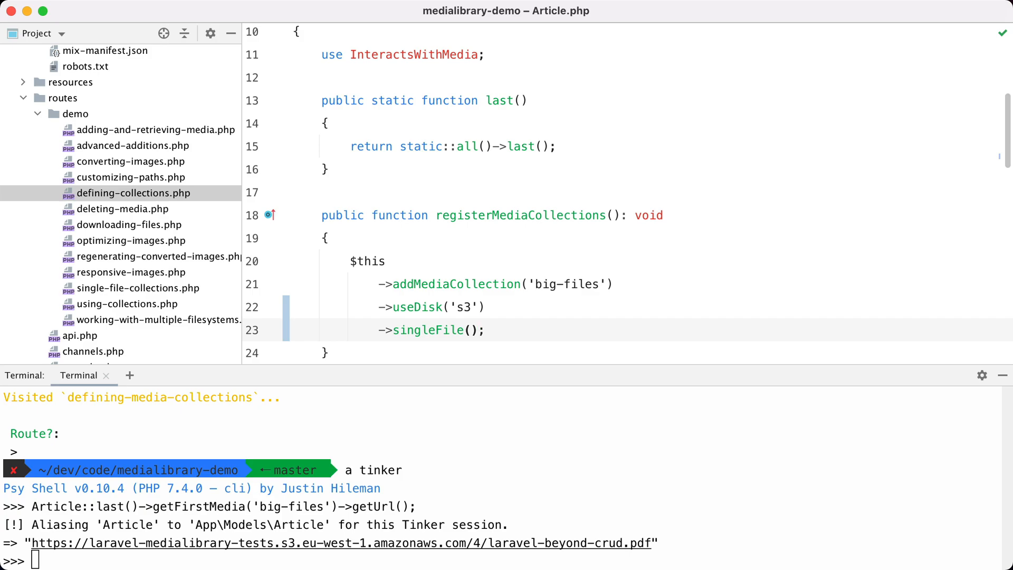
mouse_move(483, 307)
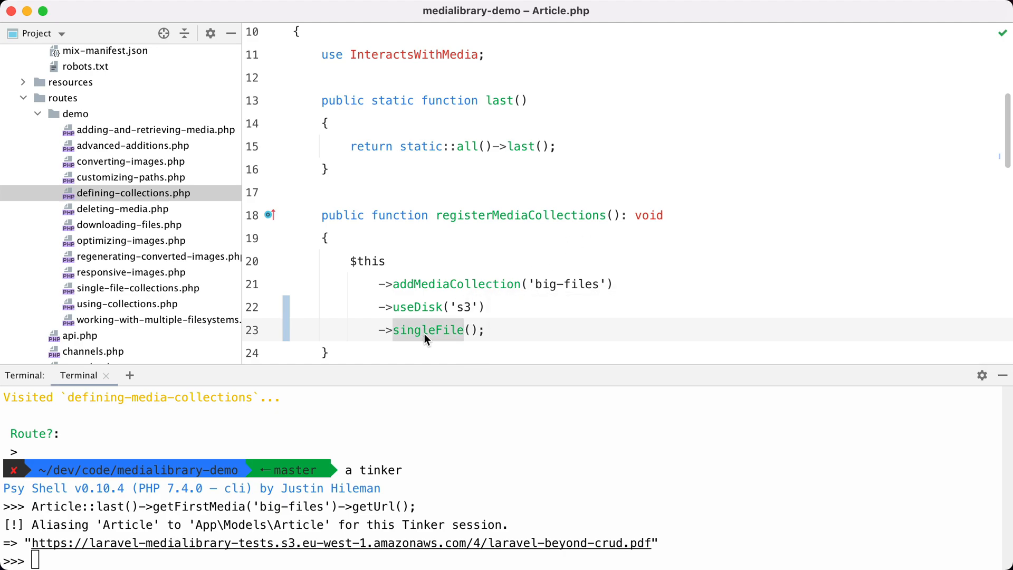
type("acceptsFile")
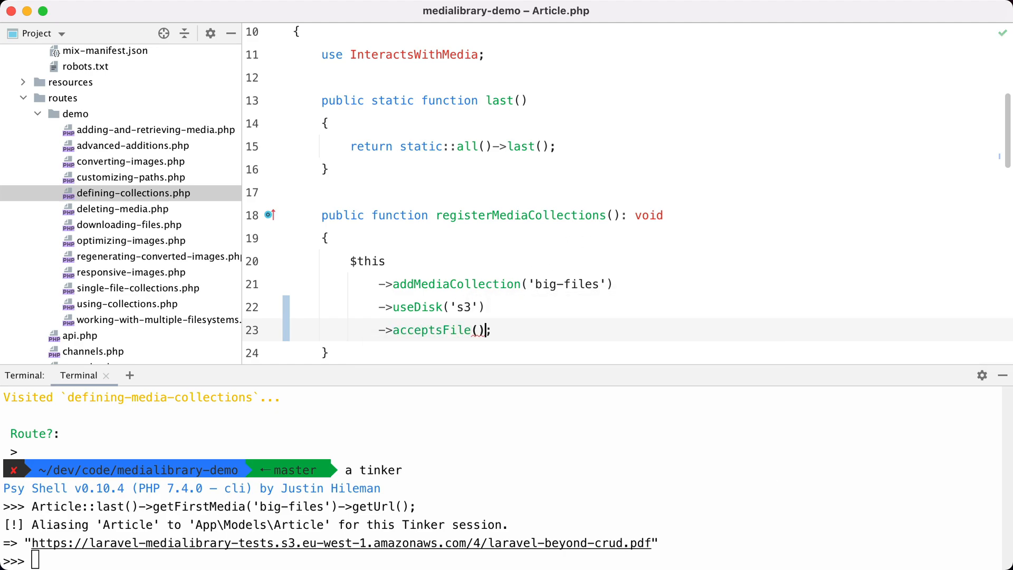
type("func")
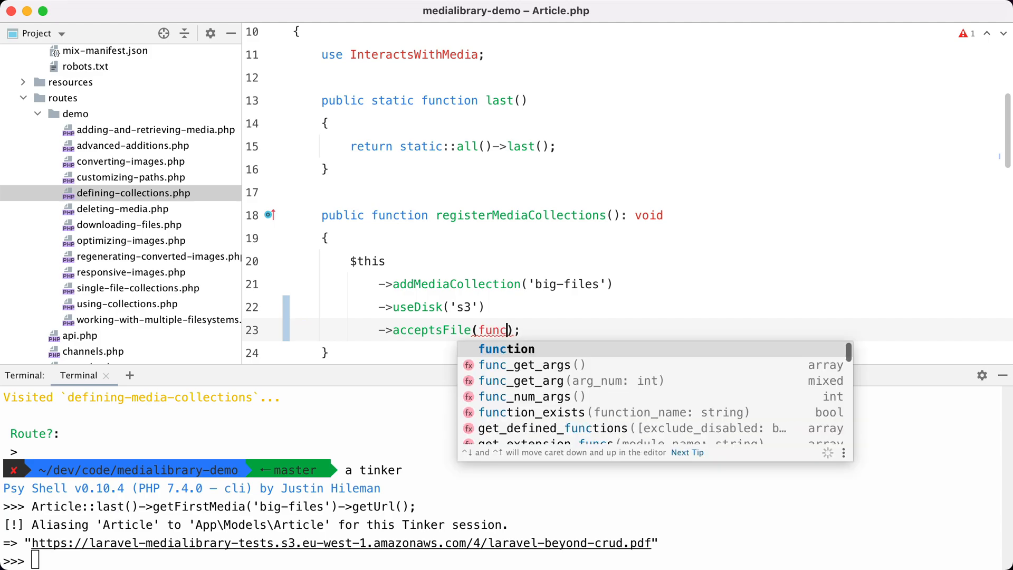
type("tion(")
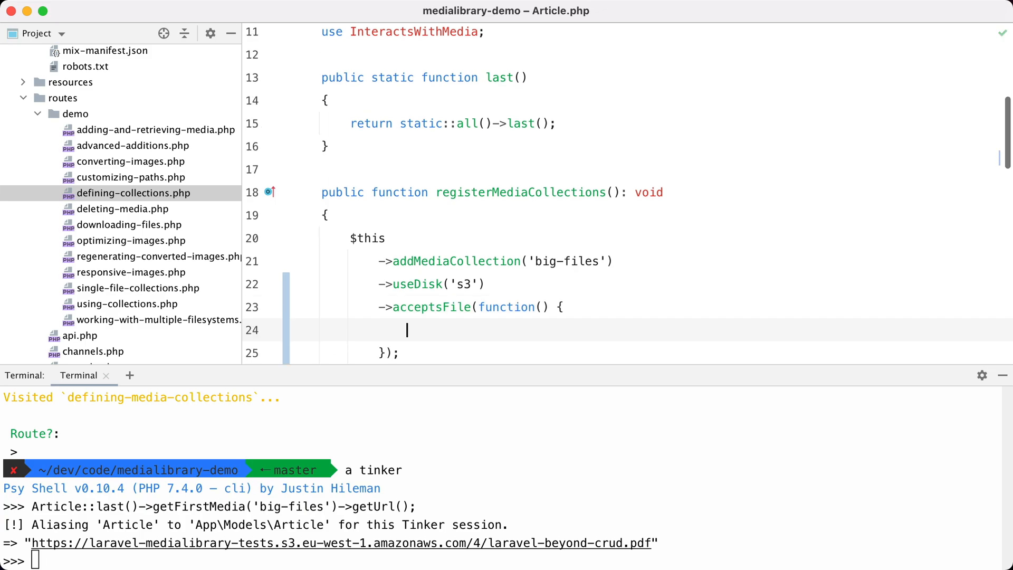
type("File")
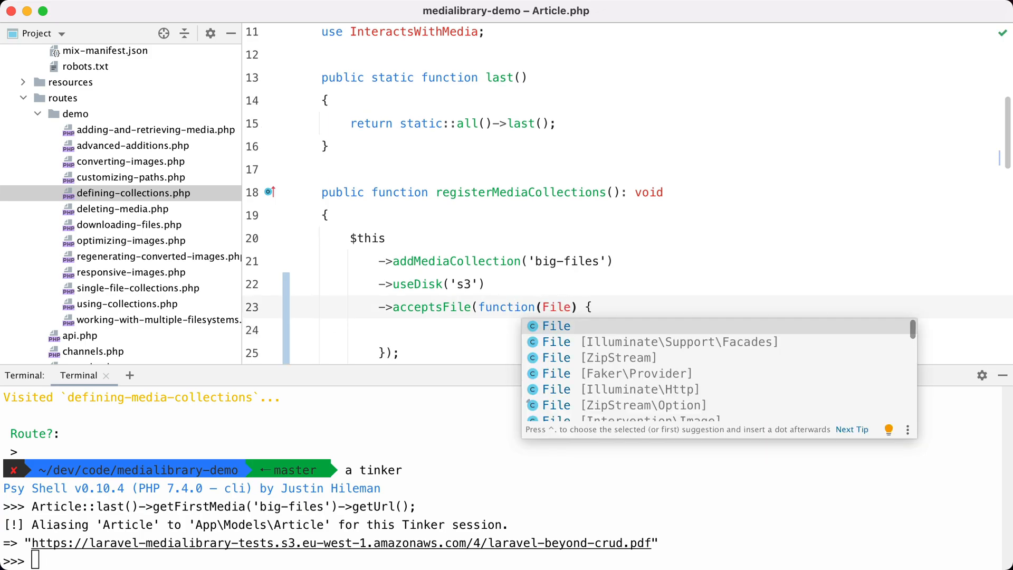
type("_$")
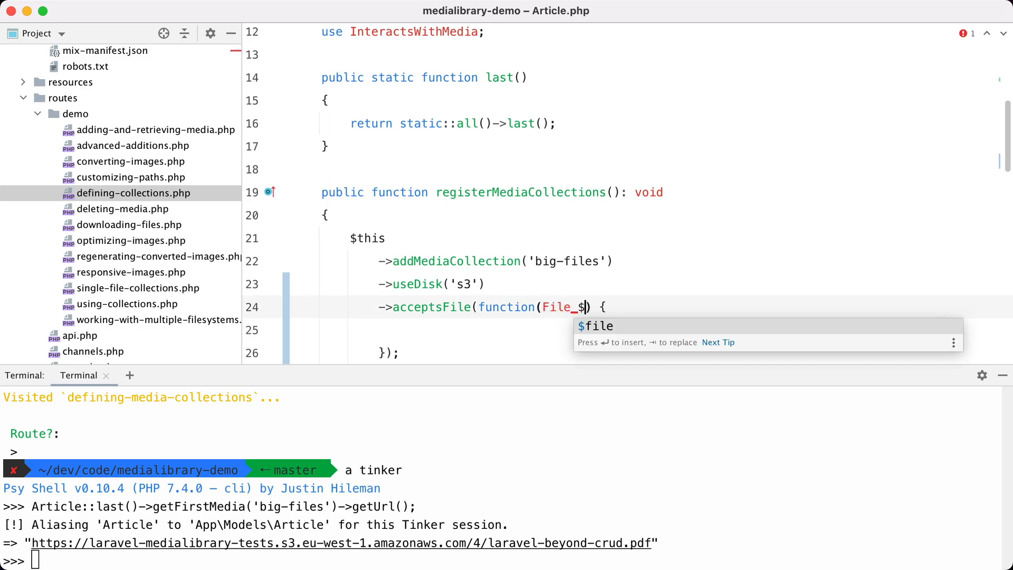
key("Enter")
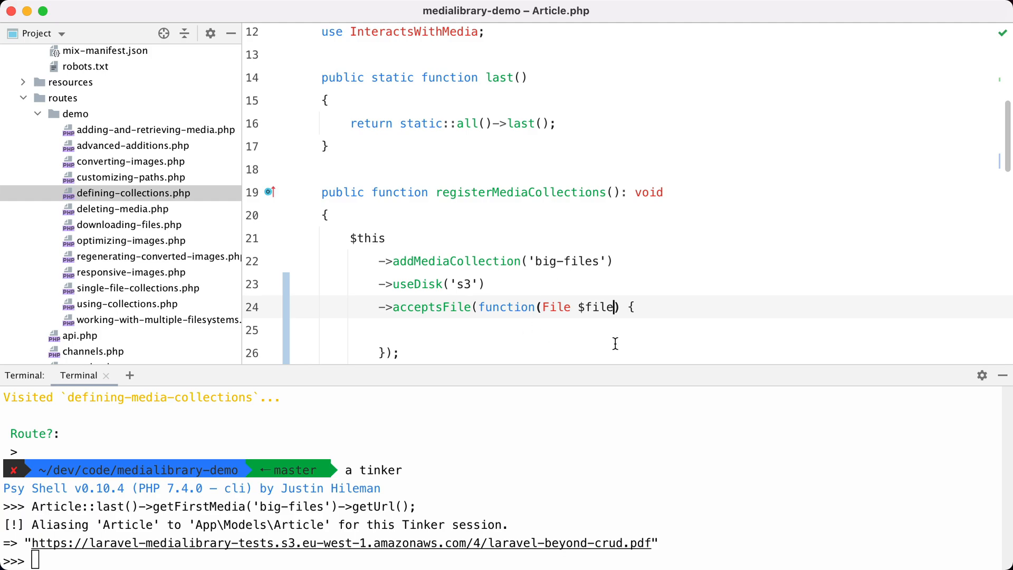
mouse_move(451, 335)
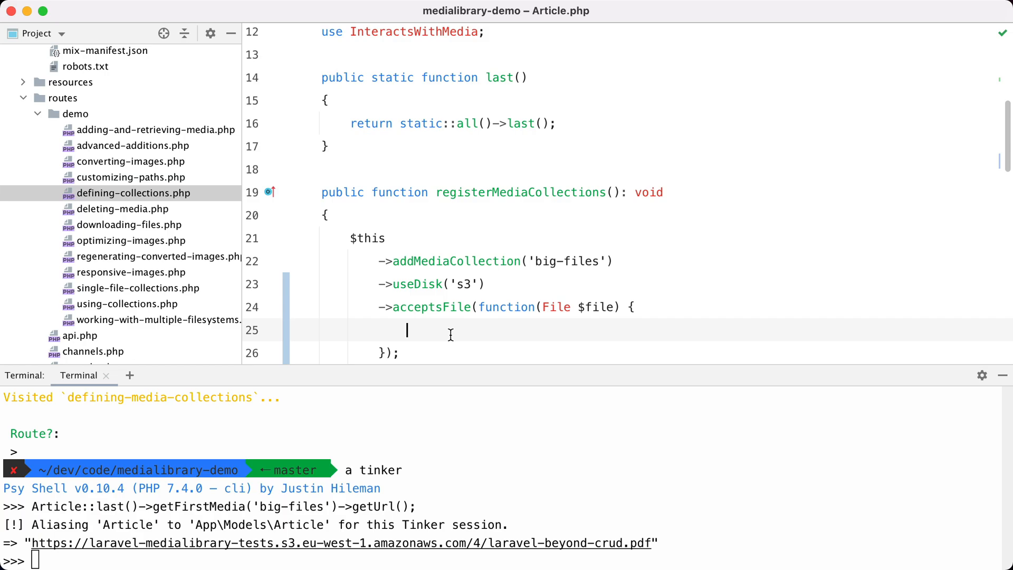
Make the callback return $file->mimeType === 'image/jpeg'.
type("return $file-")
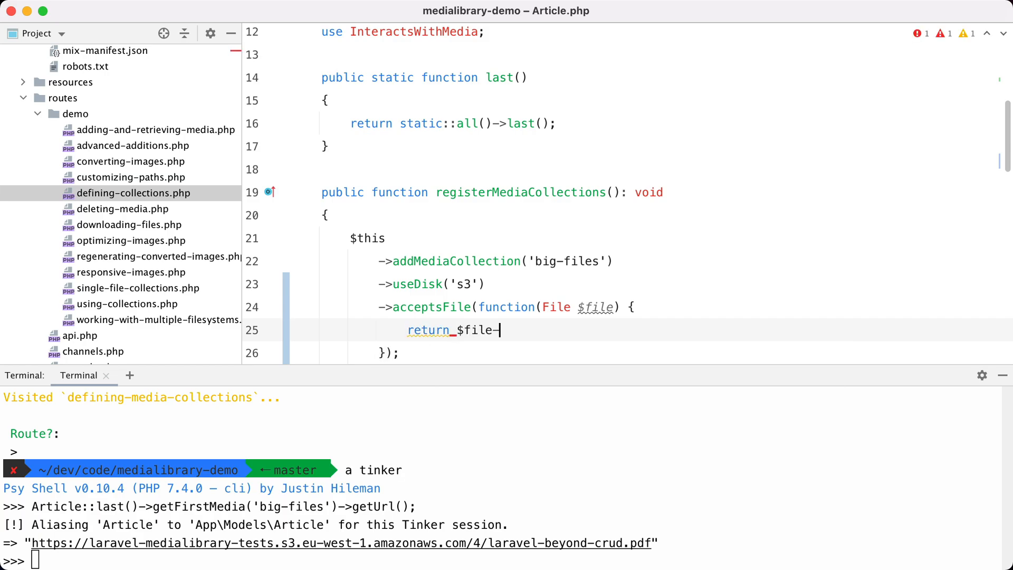
type(">mimeType =")
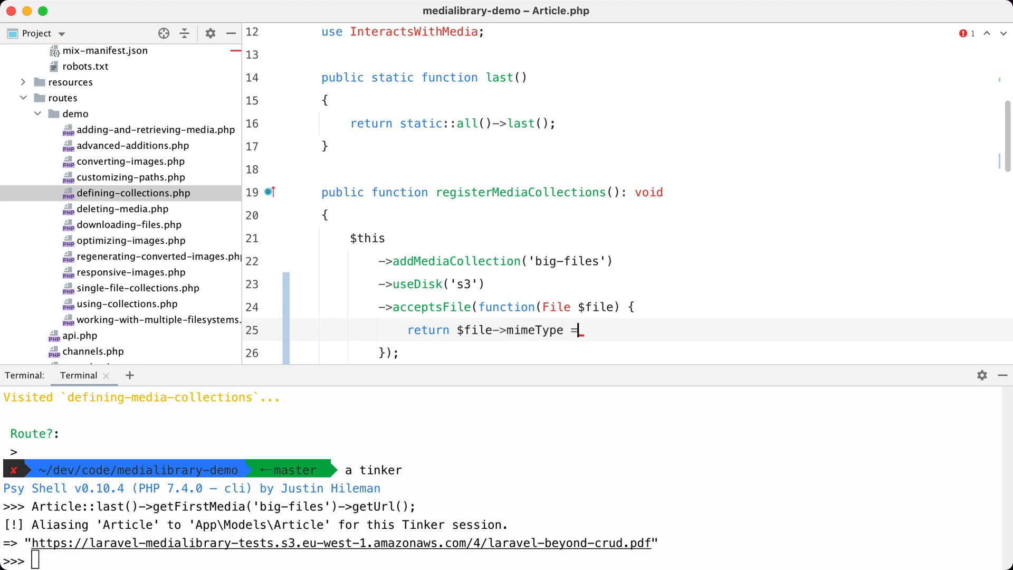
type("== 'image/'")
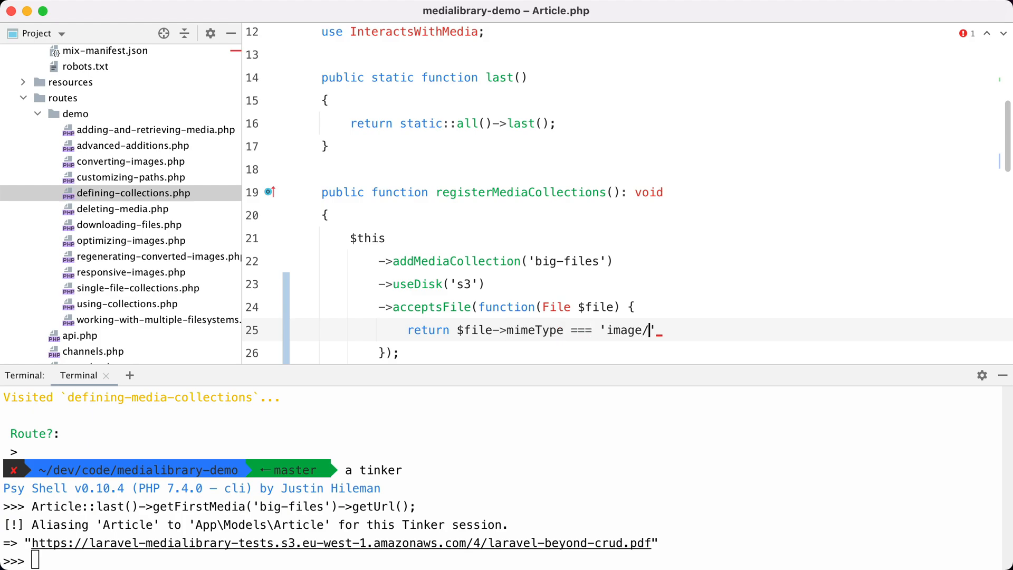
type("jpeg';")
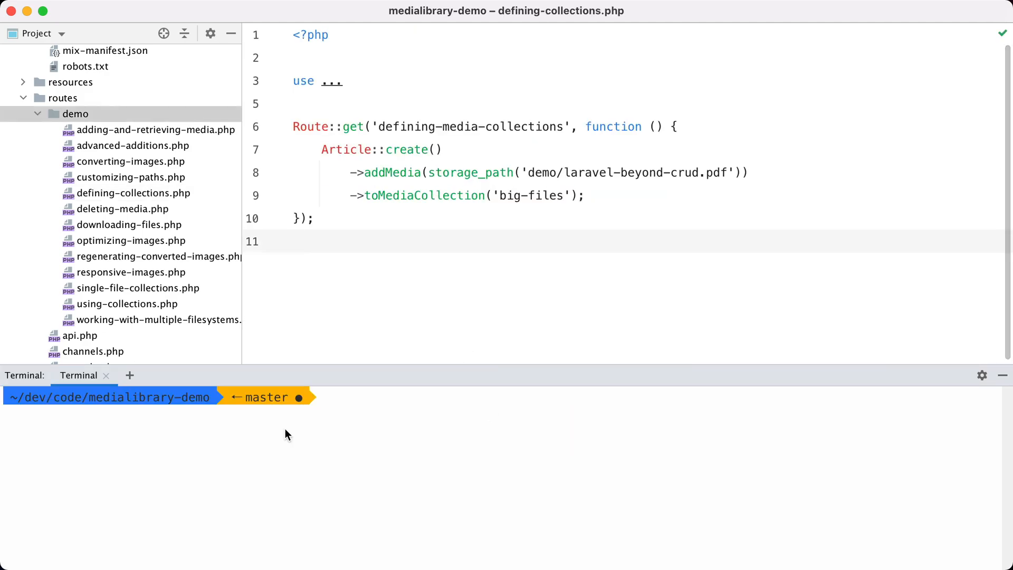
Visit the defining-media-collections route, then tail the log showing the PDF rejected by big-files.
type("a visit")
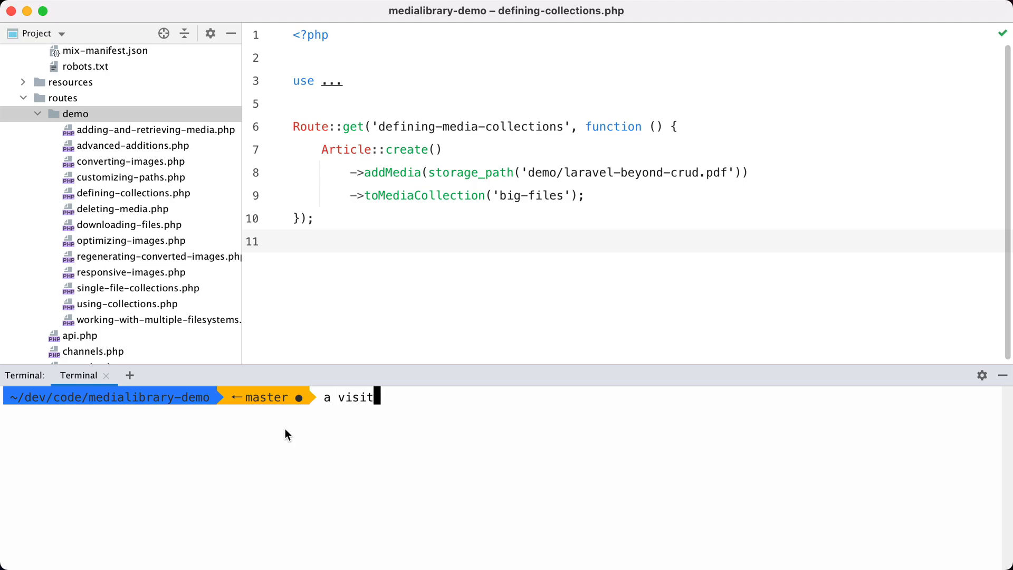
key("enter")
type("defining-media-collections")
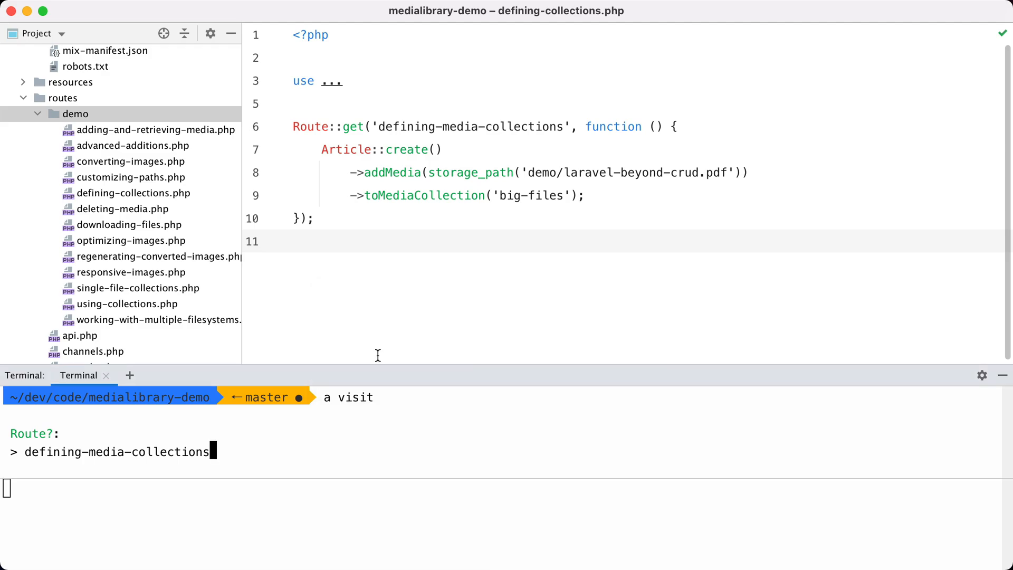
type("a tail")
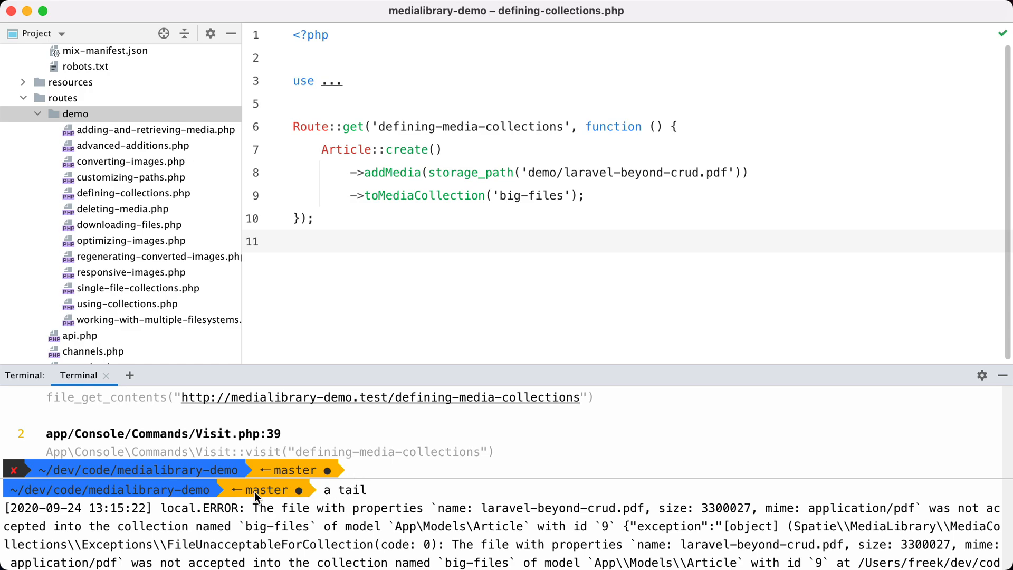
mouse_move(599, 511)
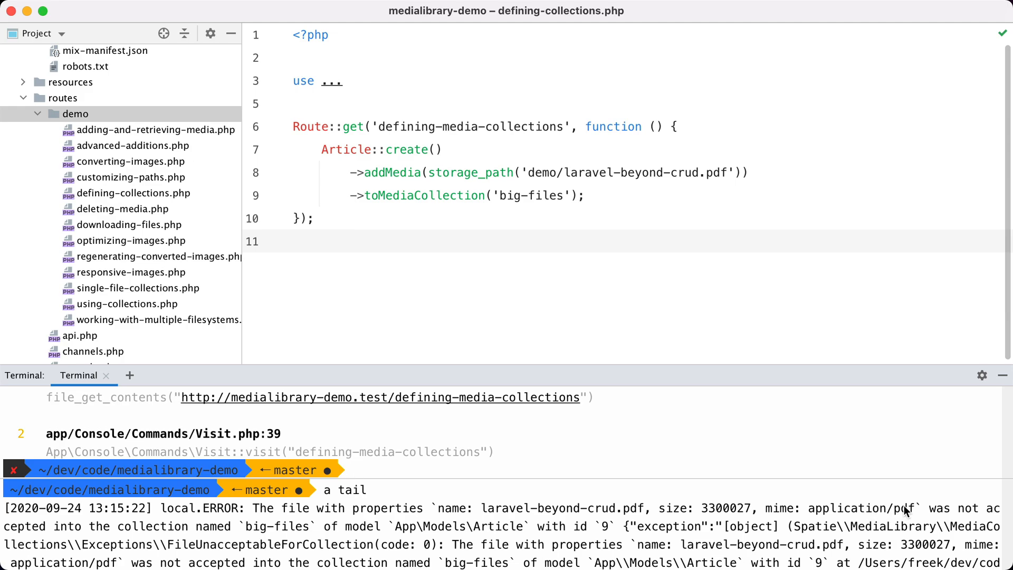
mouse_move(134, 533)
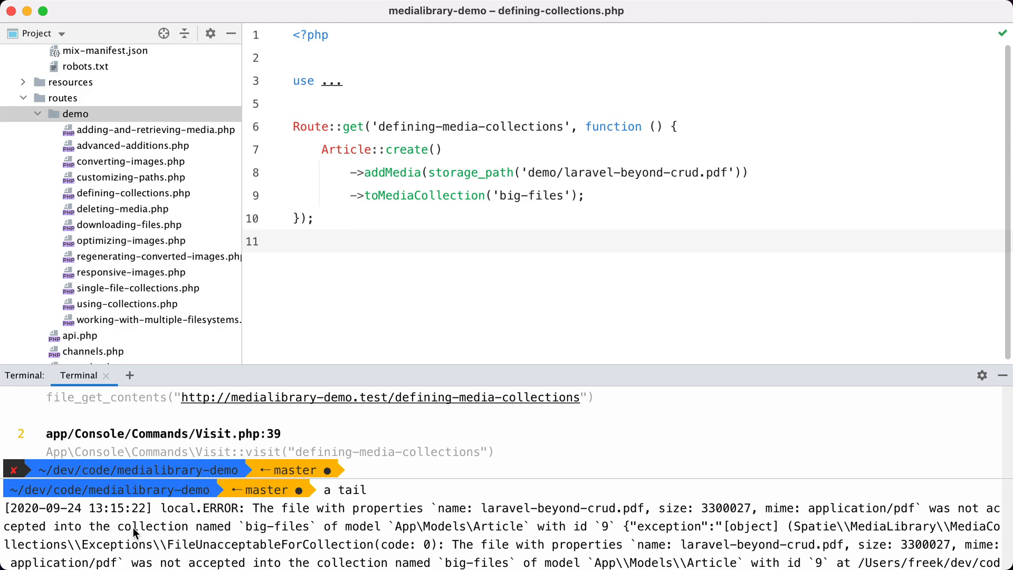